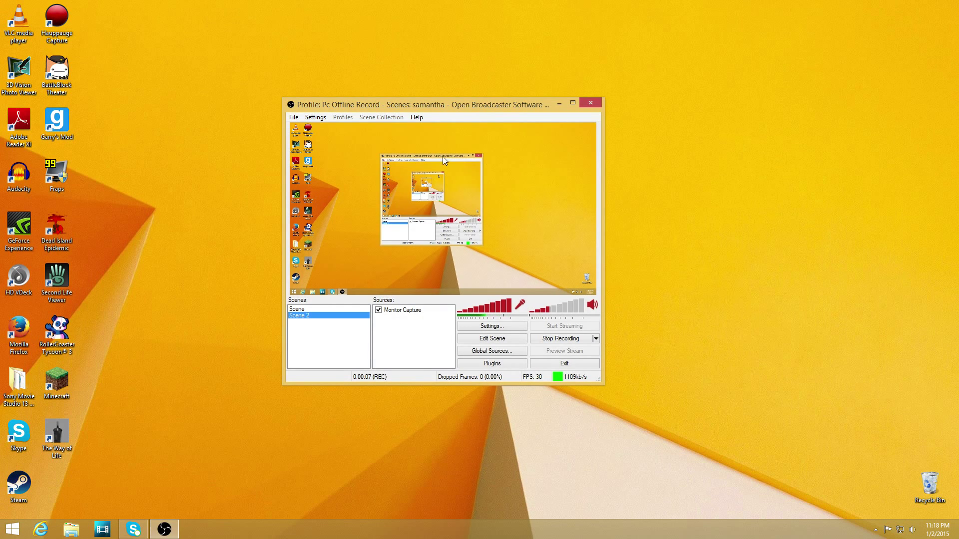
- Open the OBS Settings window from the Settings menu
{"action": "left_click", "coordinate": [315, 117]}
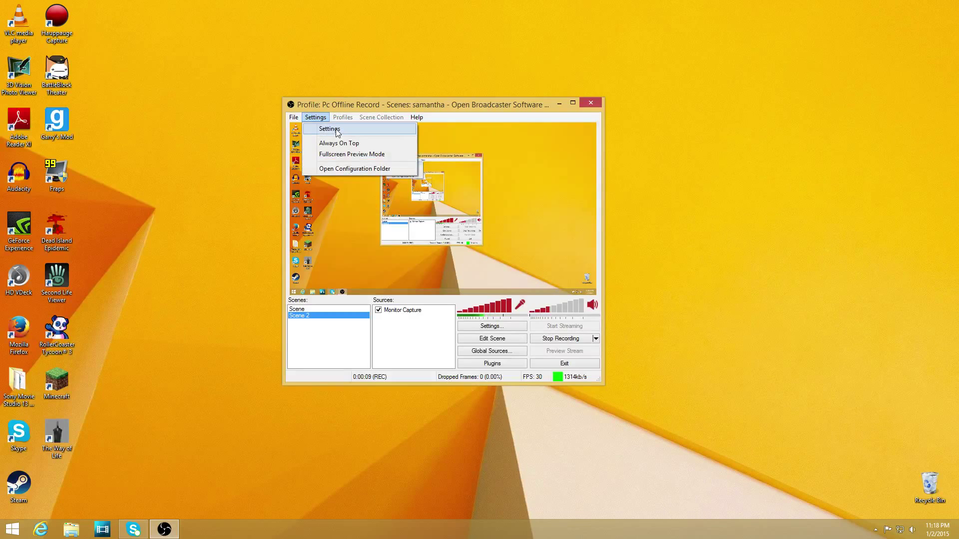
{"action": "left_click", "coordinate": [329, 129]}
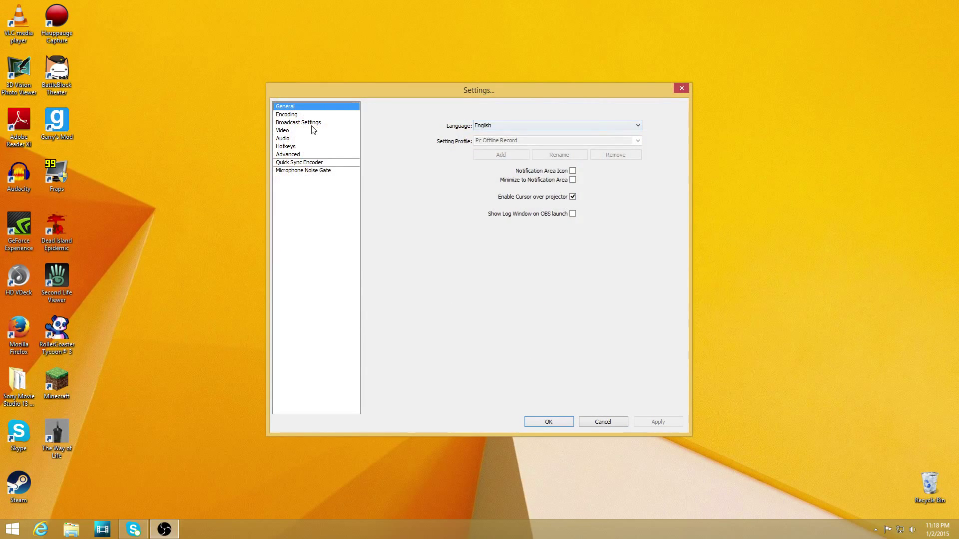
- Show Broadcast Settings and keep the mode set to File Output Only
{"action": "left_click", "coordinate": [297, 122]}
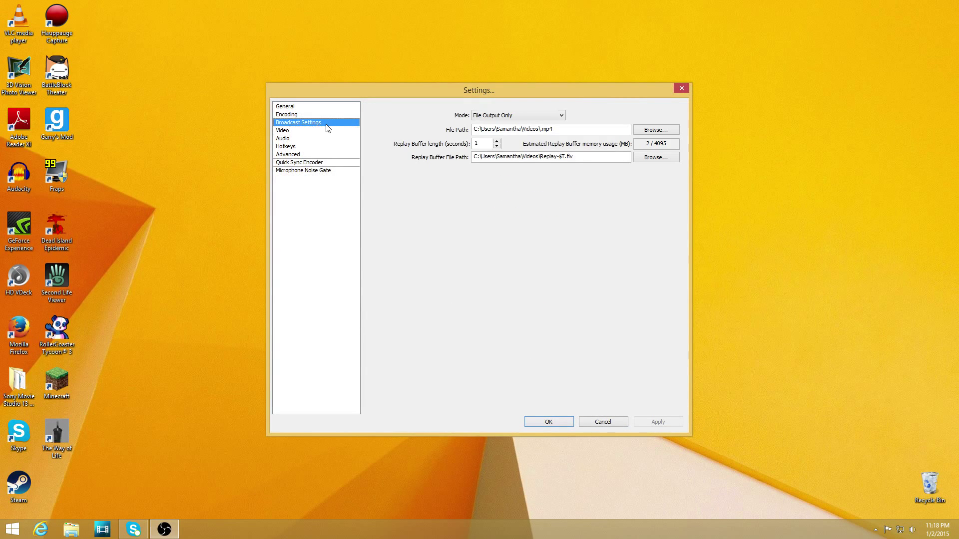
{"action": "mouse_move", "coordinate": [454, 143]}
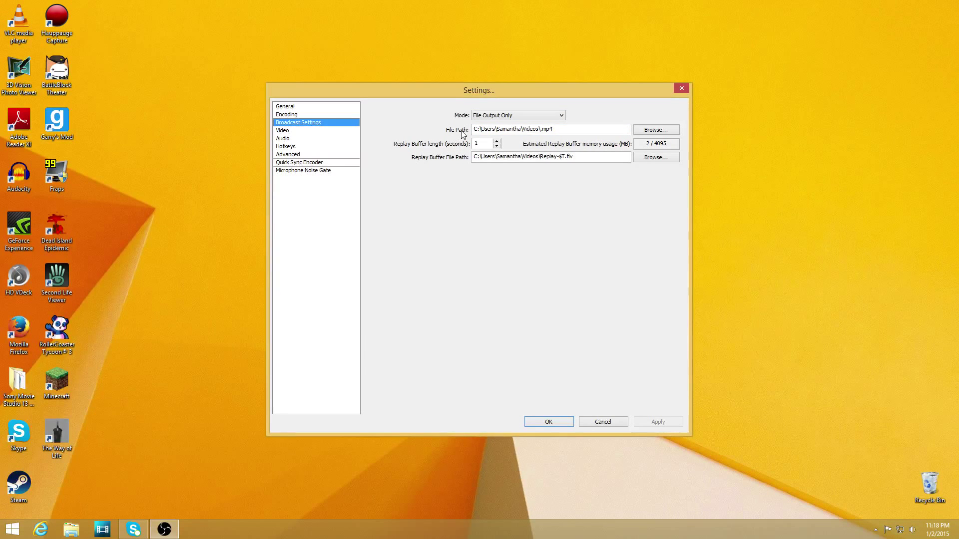
{"action": "left_click", "coordinate": [517, 115]}
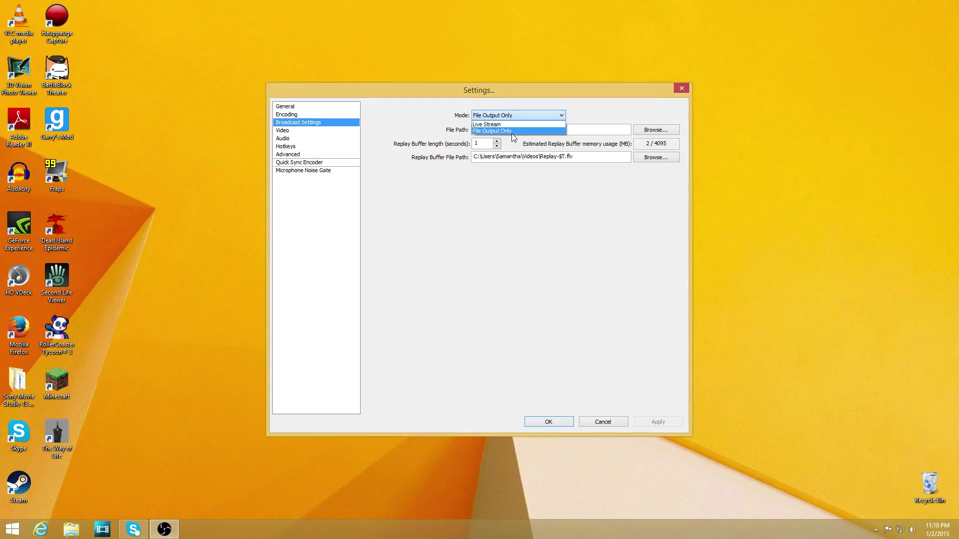
{"action": "left_click", "coordinate": [491, 130]}
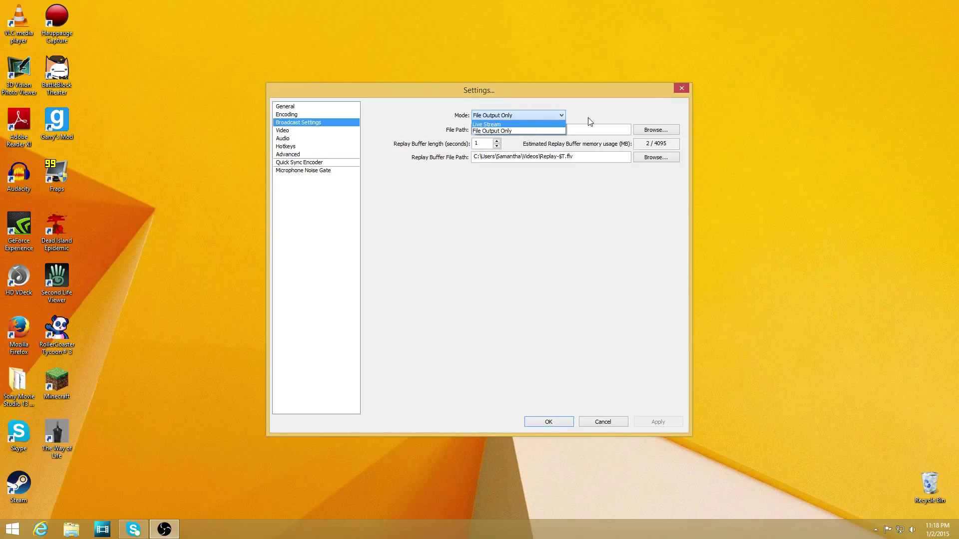
{"action": "left_click", "coordinate": [492, 131]}
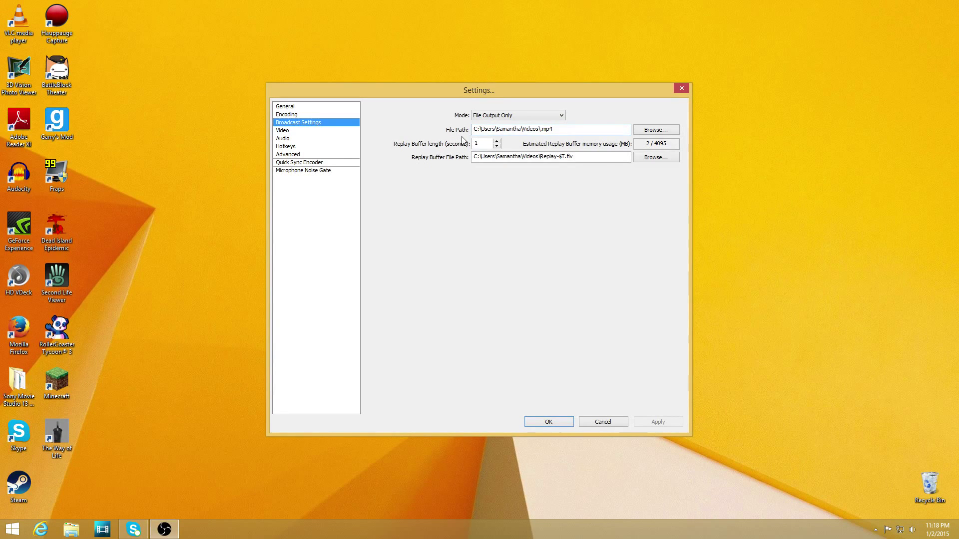
- Change the recording and replay buffer file path extensions to .mp4, then save settings
{"action": "left_click", "coordinate": [548, 128]}
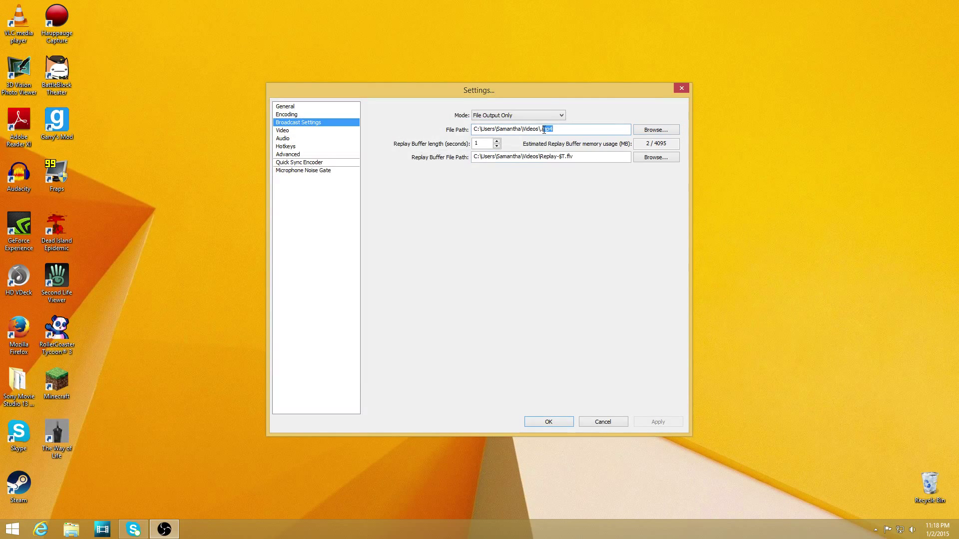
{"action": "type", "text": ".mp4"}
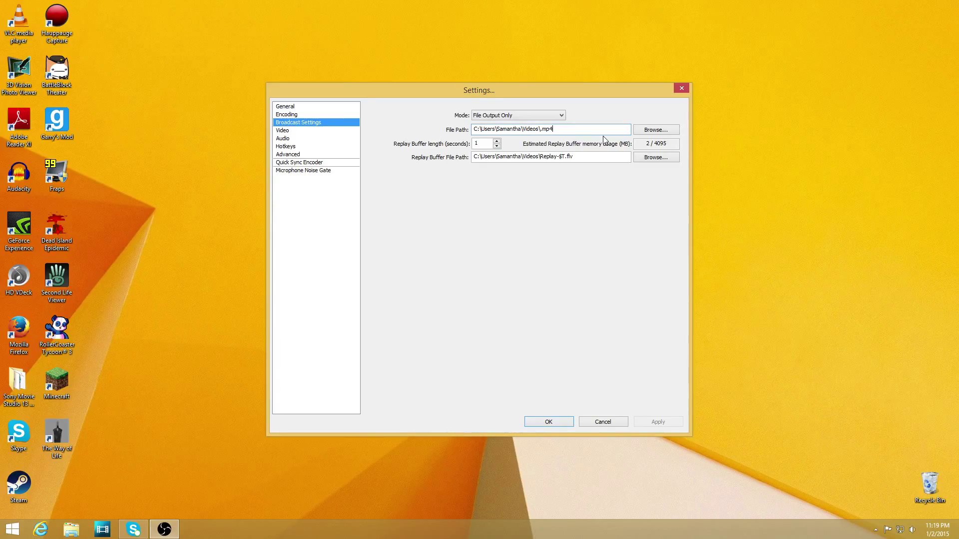
{"action": "double_click", "coordinate": [548, 129]}
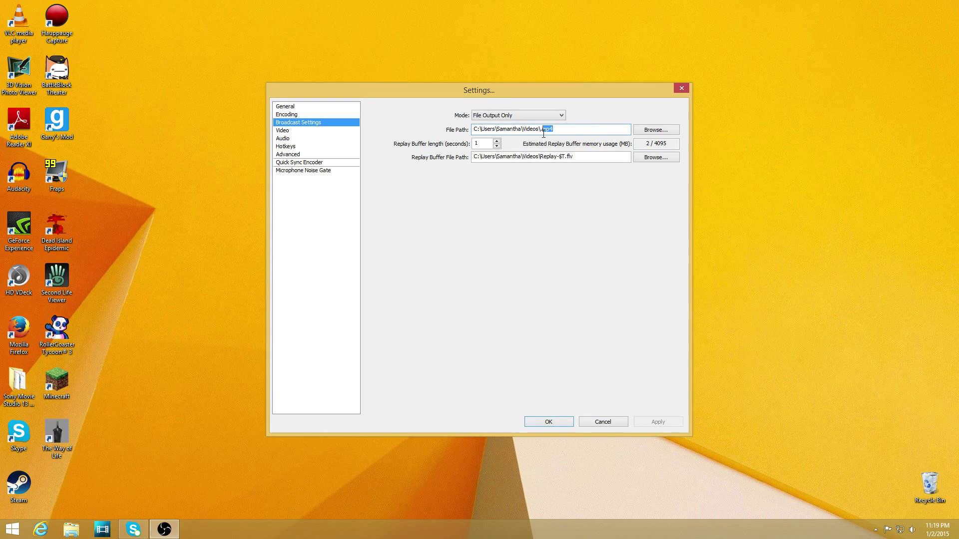
{"action": "type", "text": ",m"}
{"action": "left_click", "coordinate": [551, 157]}
{"action": "type", "text": "mp4"}
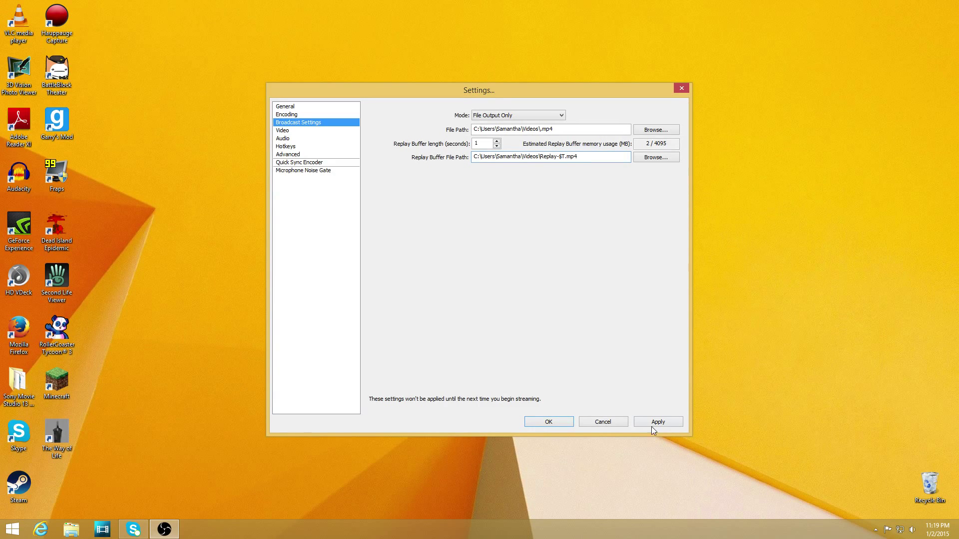
{"action": "left_click", "coordinate": [547, 421]}
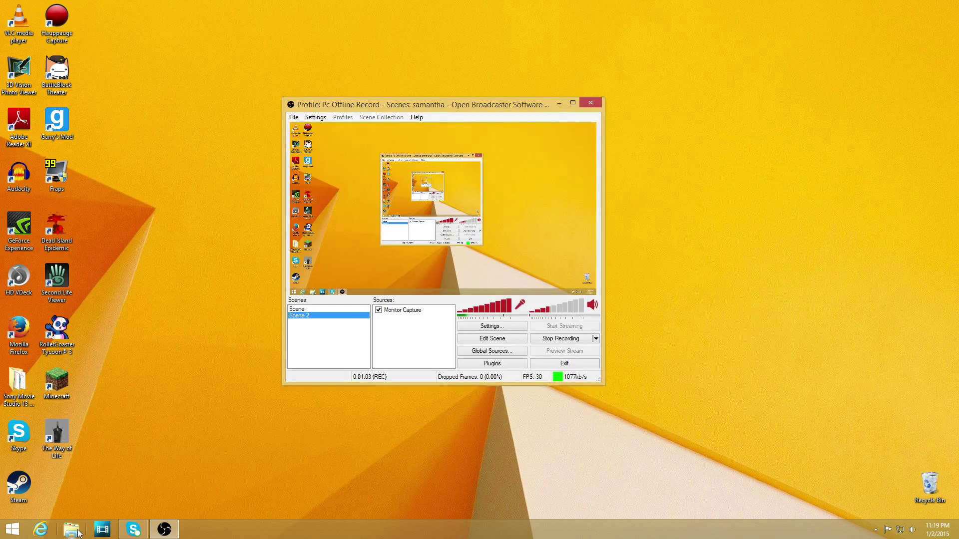
- Check the newest recording's properties in the Videos folder to confirm it is MP4
{"action": "left_click", "coordinate": [71, 528]}
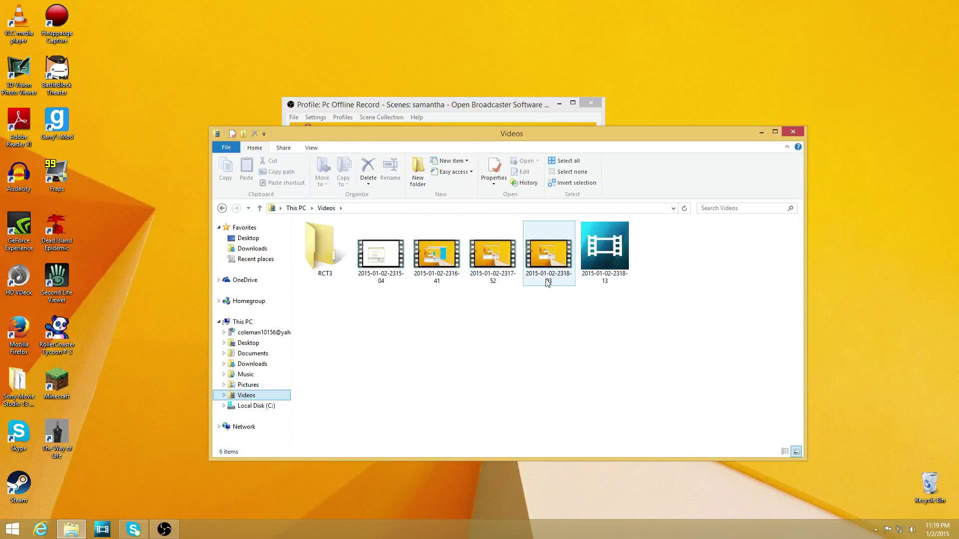
{"action": "left_click", "coordinate": [493, 170]}
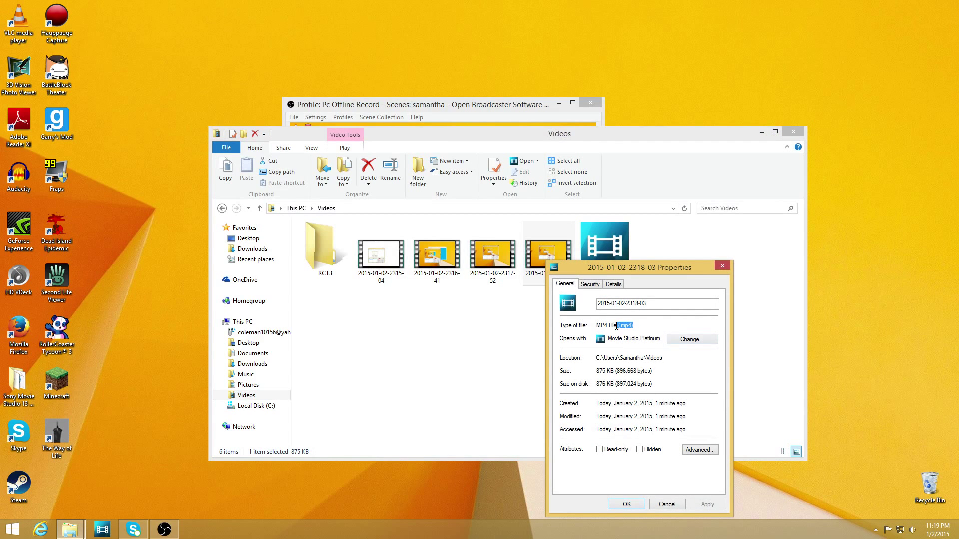
{"action": "left_click", "coordinate": [493, 252]}
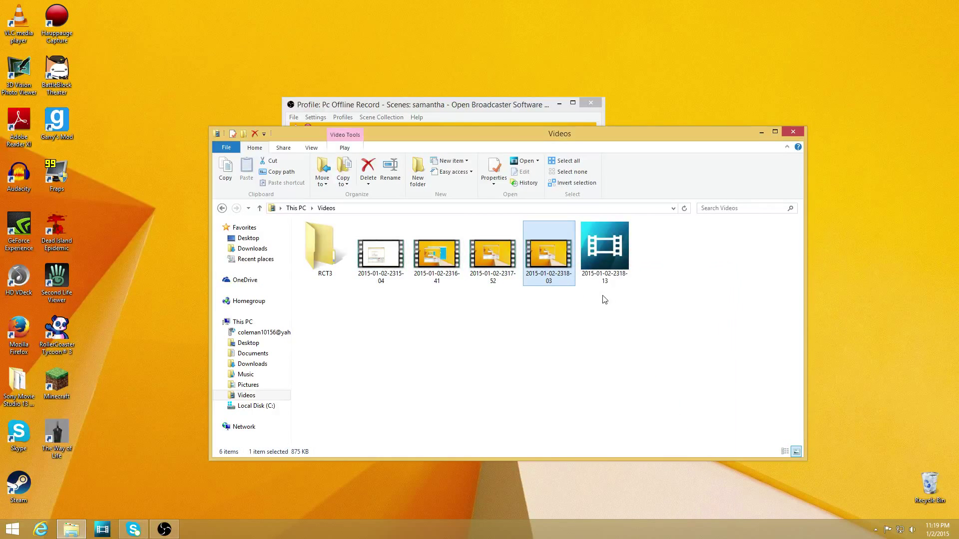
{"action": "mouse_move", "coordinate": [793, 131]}
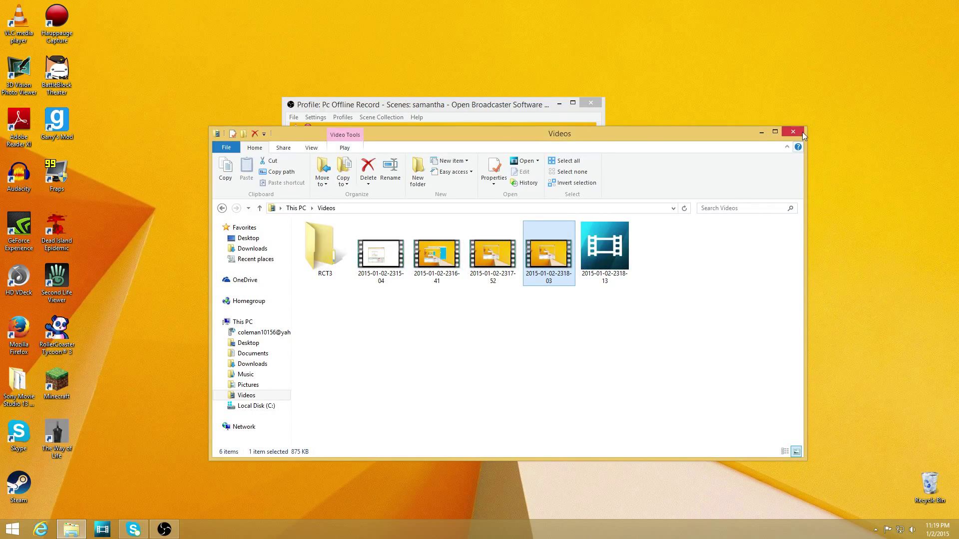
- Close the File Explorer Videos window to return to OBS
{"action": "left_click", "coordinate": [792, 131]}
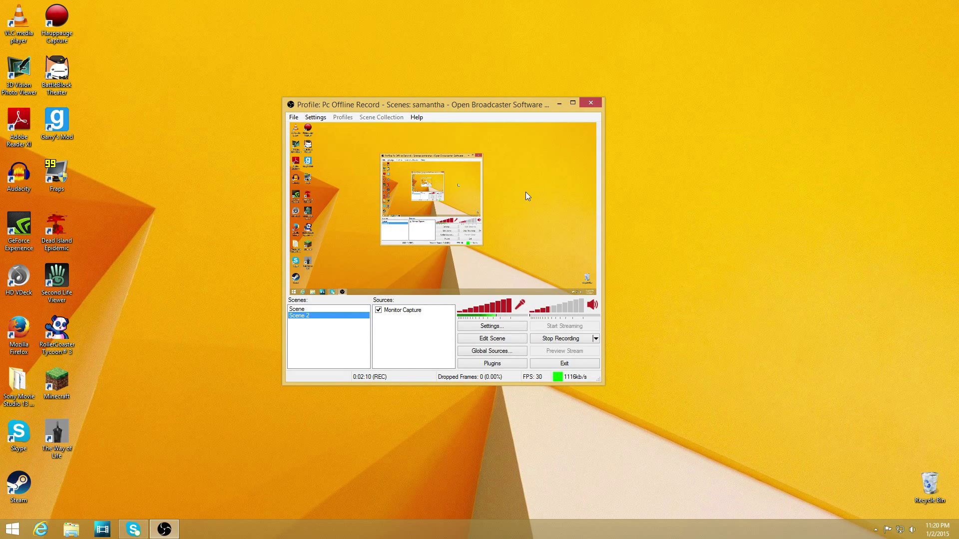
{"action": "mouse_move", "coordinate": [506, 194]}
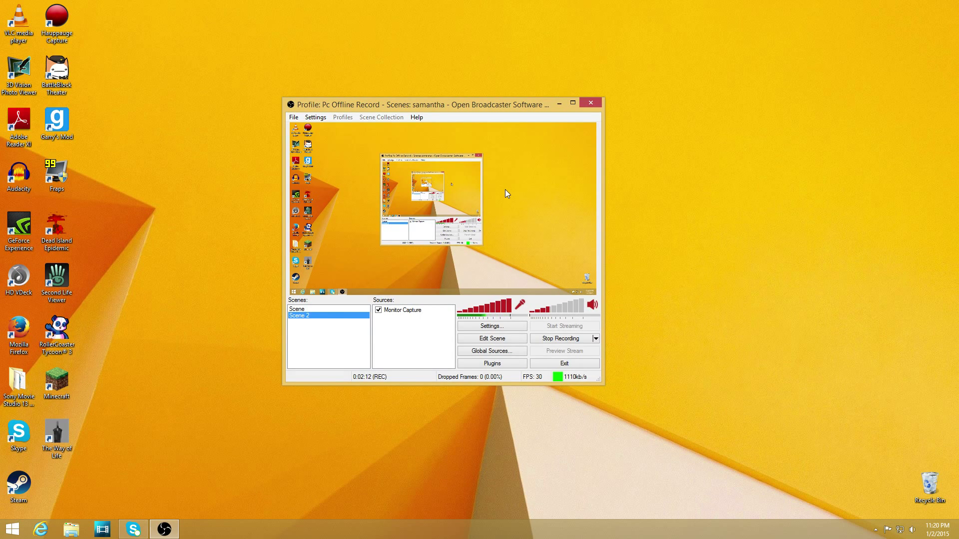